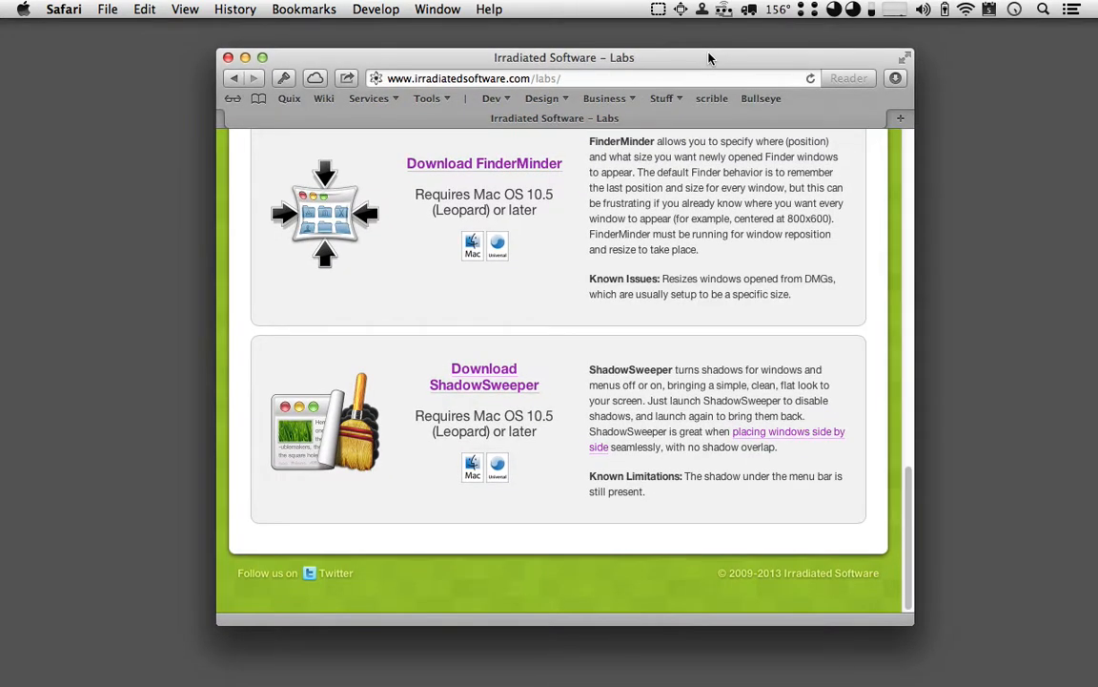
{"action": "mouse_move", "coordinate": [610, 648]}
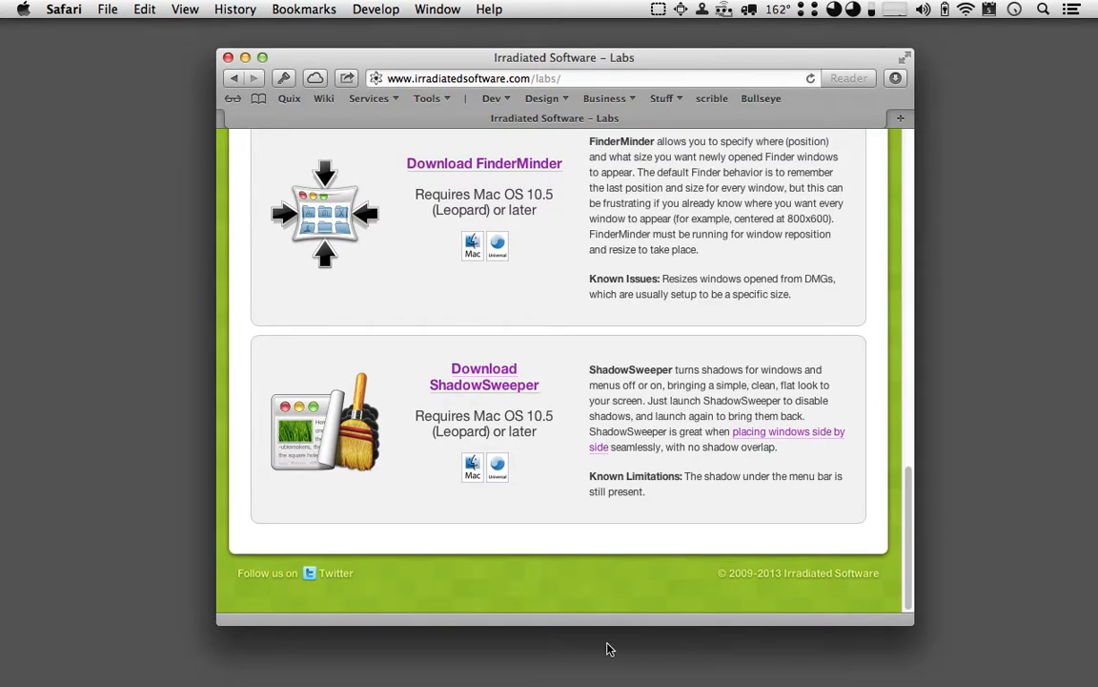
- Open Safari's File menu to show New Window and related commands
{"action": "left_click", "coordinate": [119, 8]}
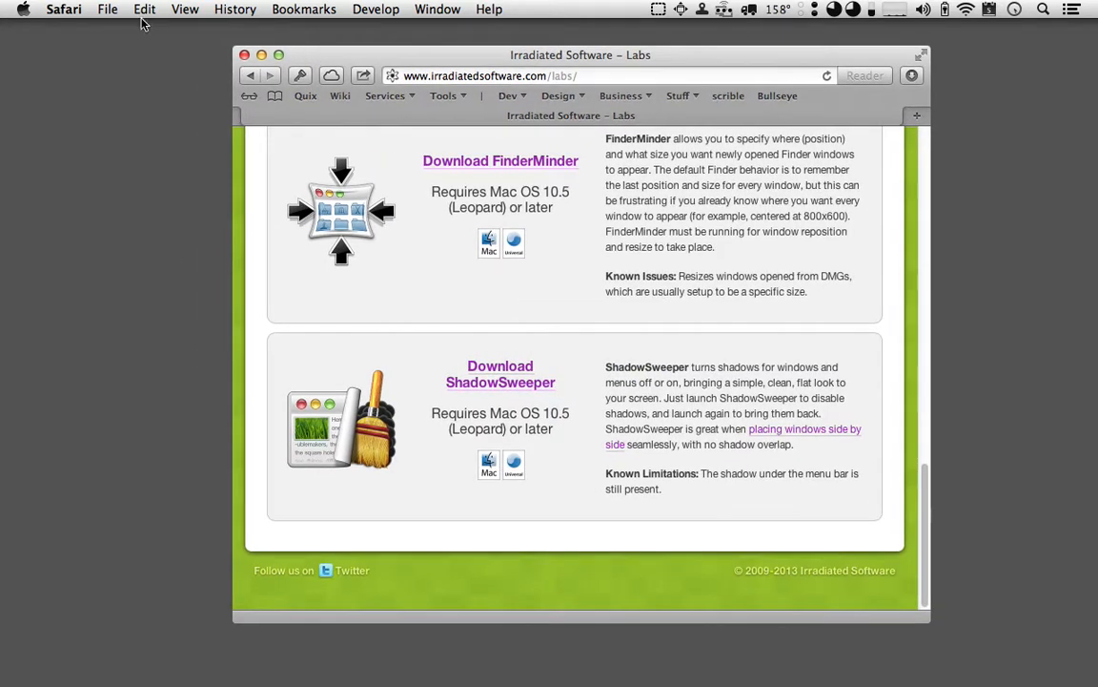
{"action": "left_click", "coordinate": [108, 8]}
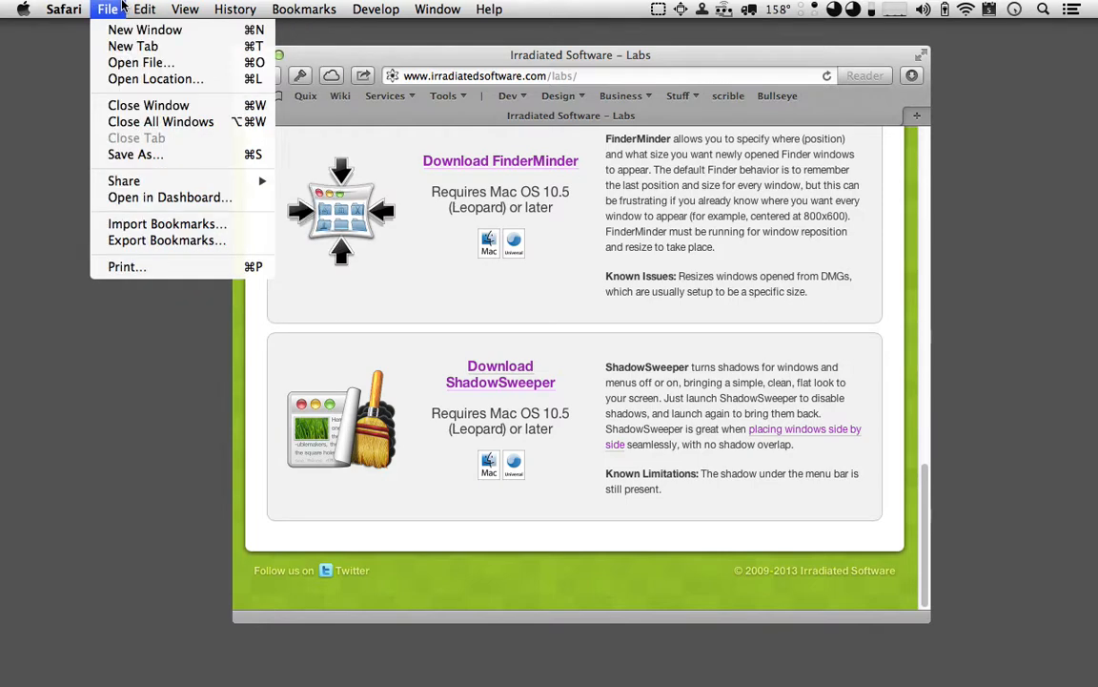